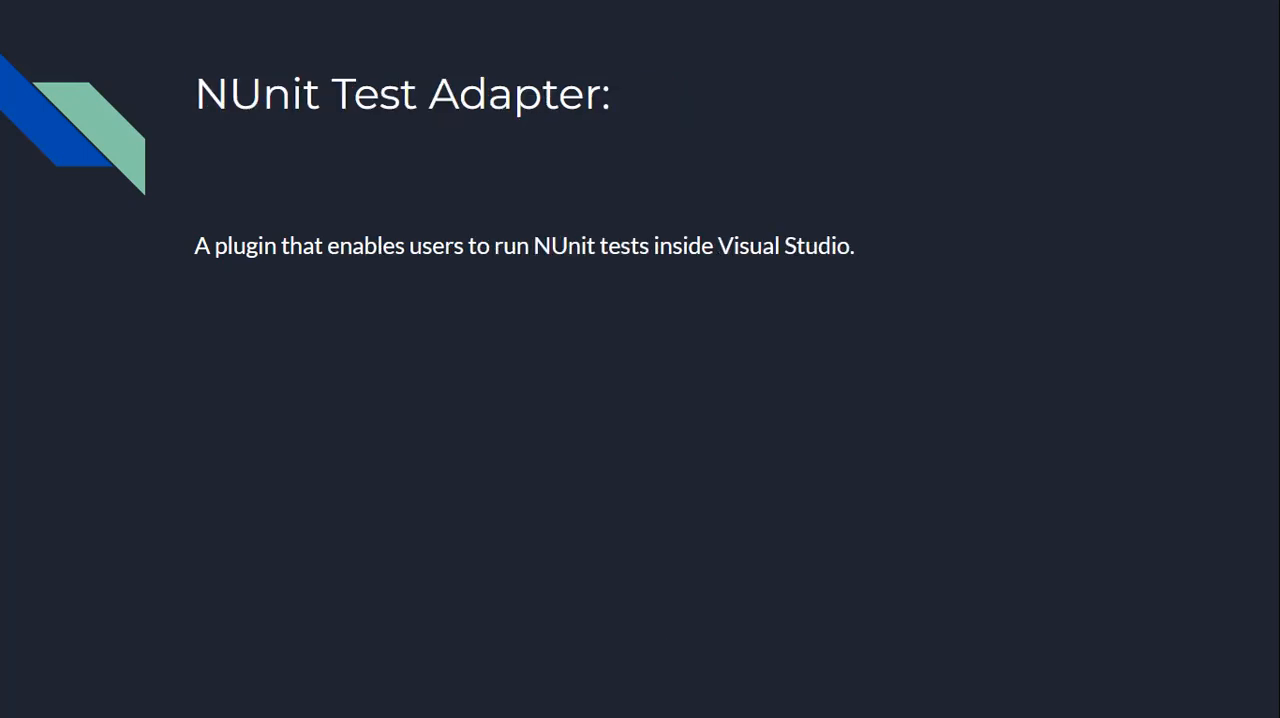
Advance from the NUnit Test Adapter slide to the Visual Studio Spell Checker slide.
{"action": "left_click", "coordinate": [639, 671]}
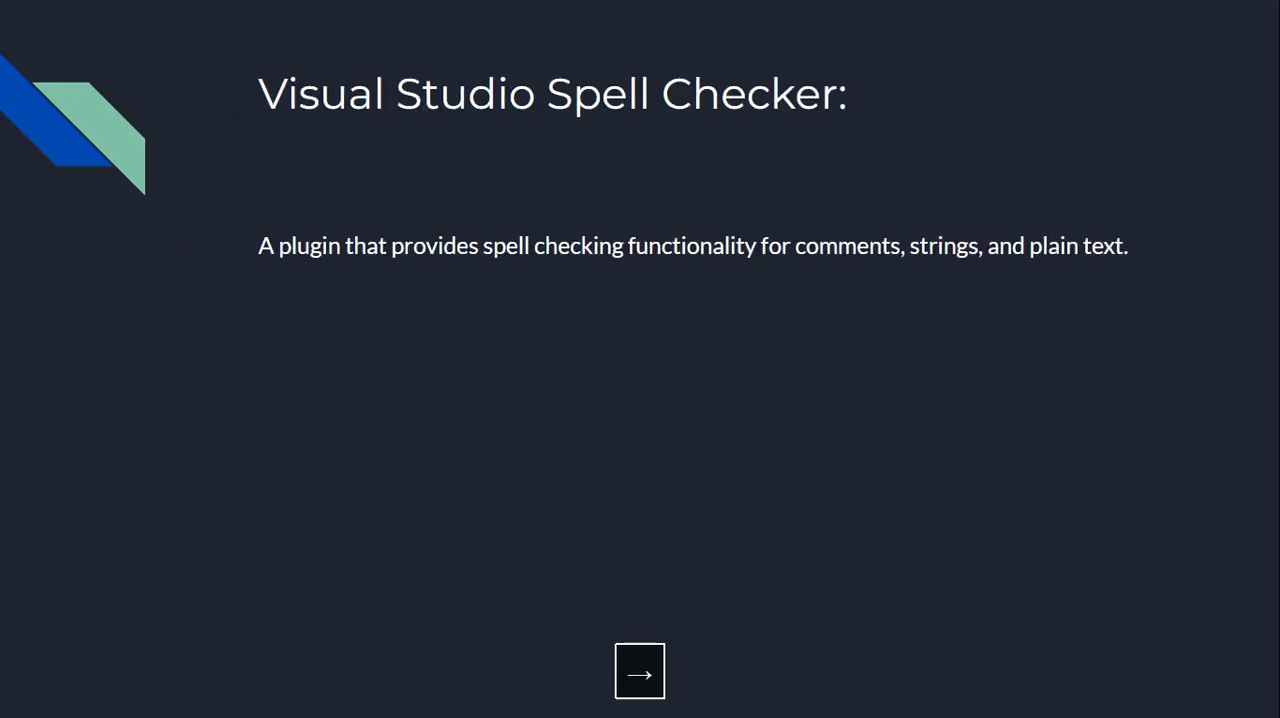
{"action": "left_click", "coordinate": [639, 671]}
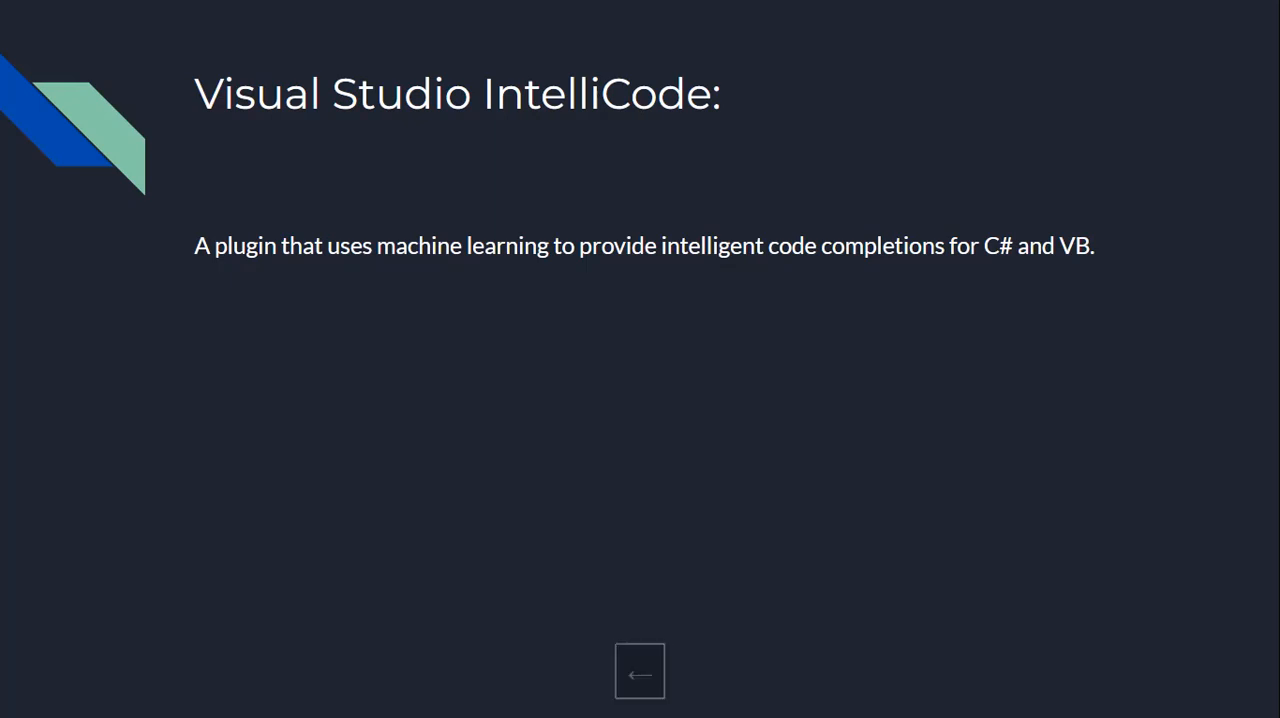